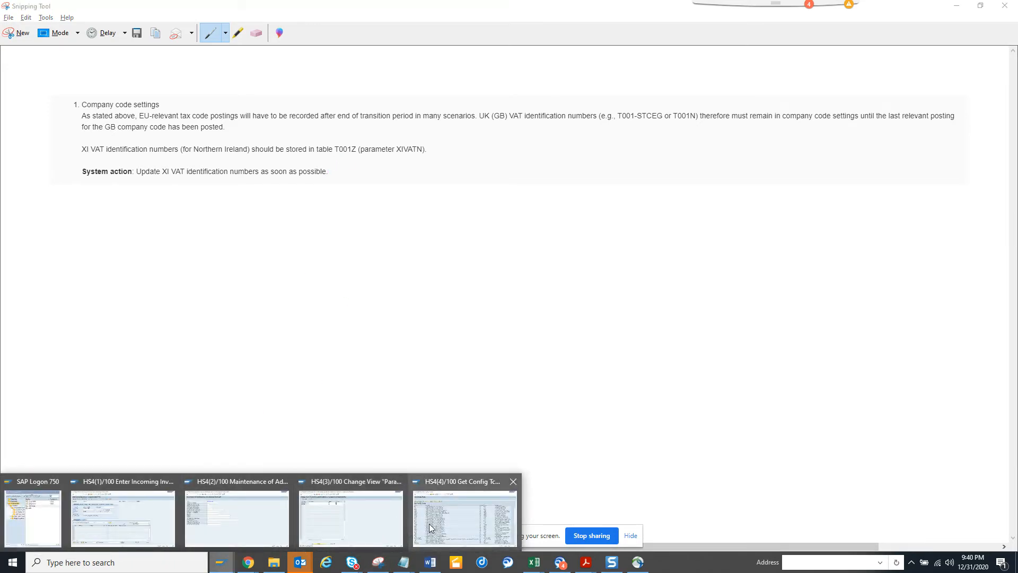
Leave company code ZS27's additional data and go back to the IMG tree.
{"action": "left_click", "coordinate": [236, 516]}
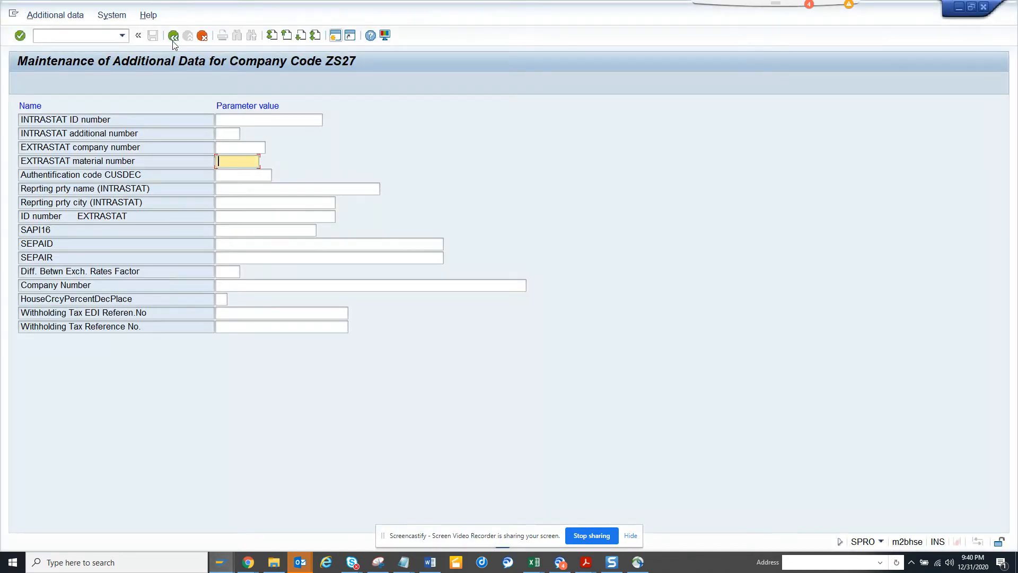
{"action": "left_click", "coordinate": [173, 35]}
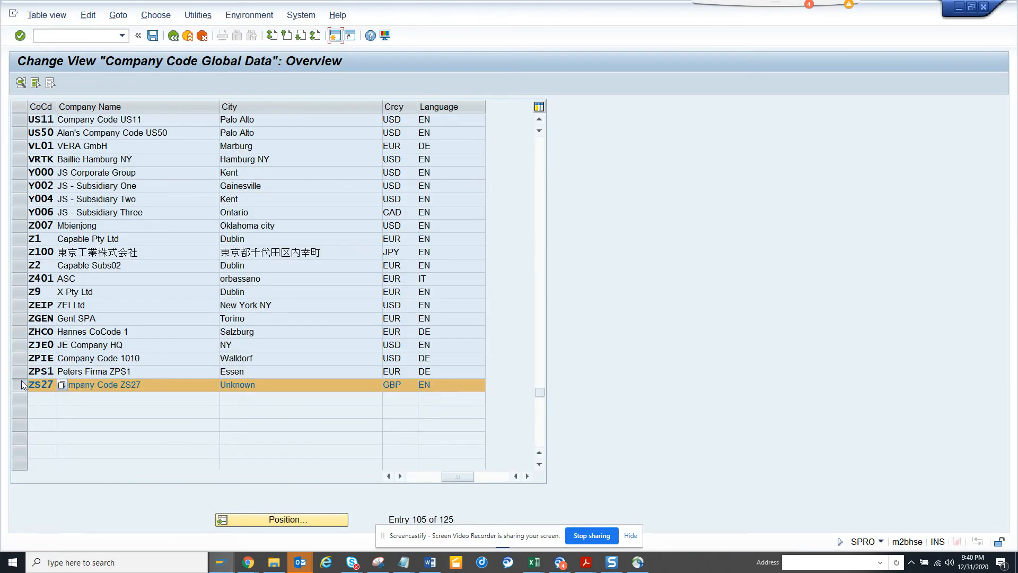
{"action": "left_click", "coordinate": [174, 35]}
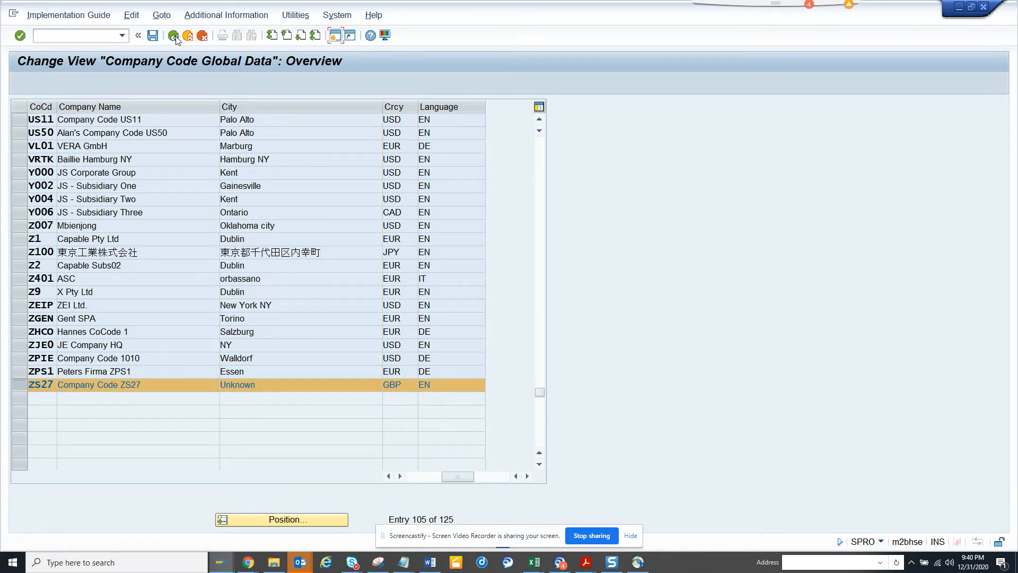
{"action": "left_click", "coordinate": [174, 35]}
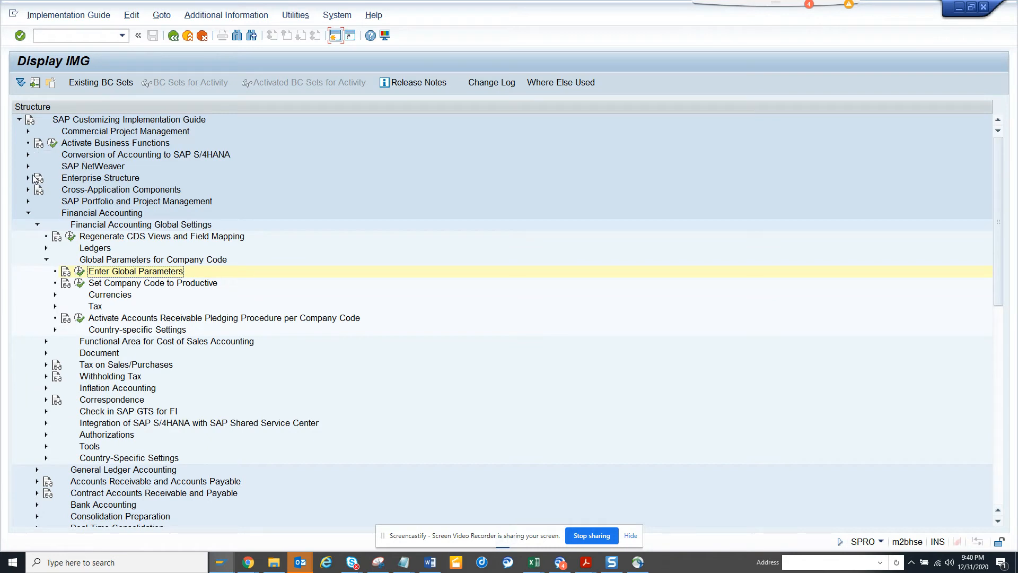
{"action": "mouse_move", "coordinate": [49, 251]}
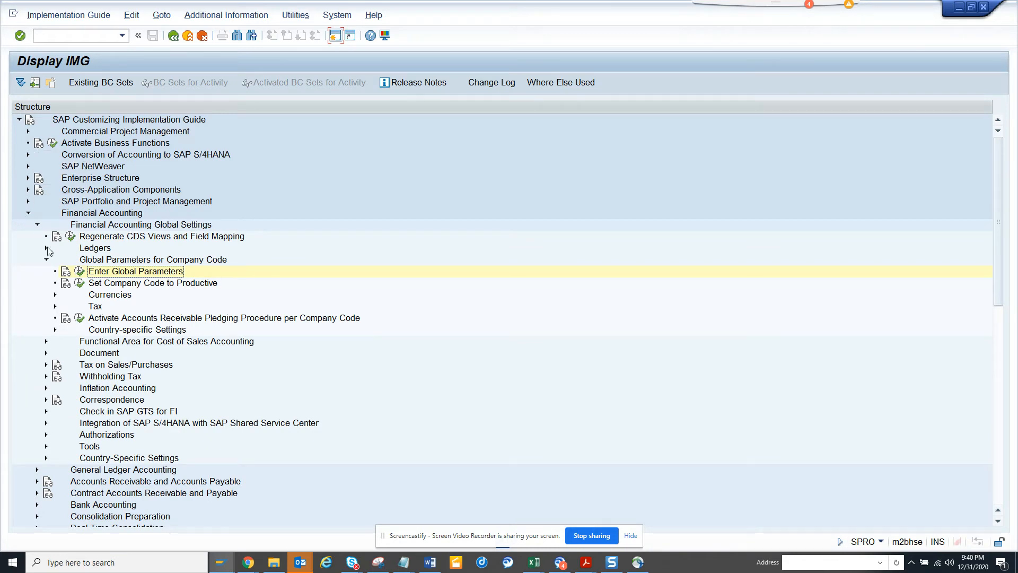
{"action": "mouse_move", "coordinate": [59, 282]}
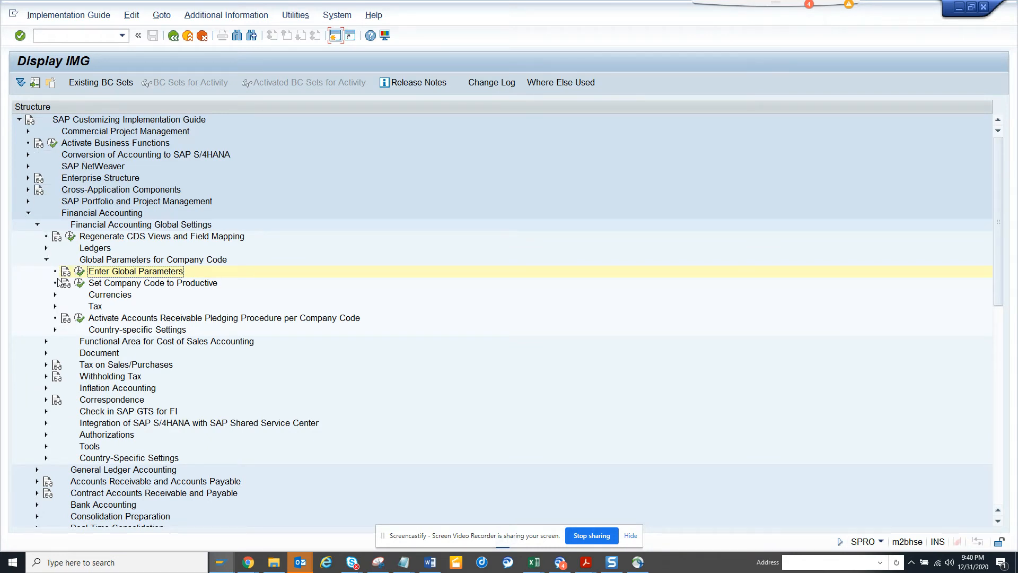
{"action": "mouse_move", "coordinate": [80, 273]}
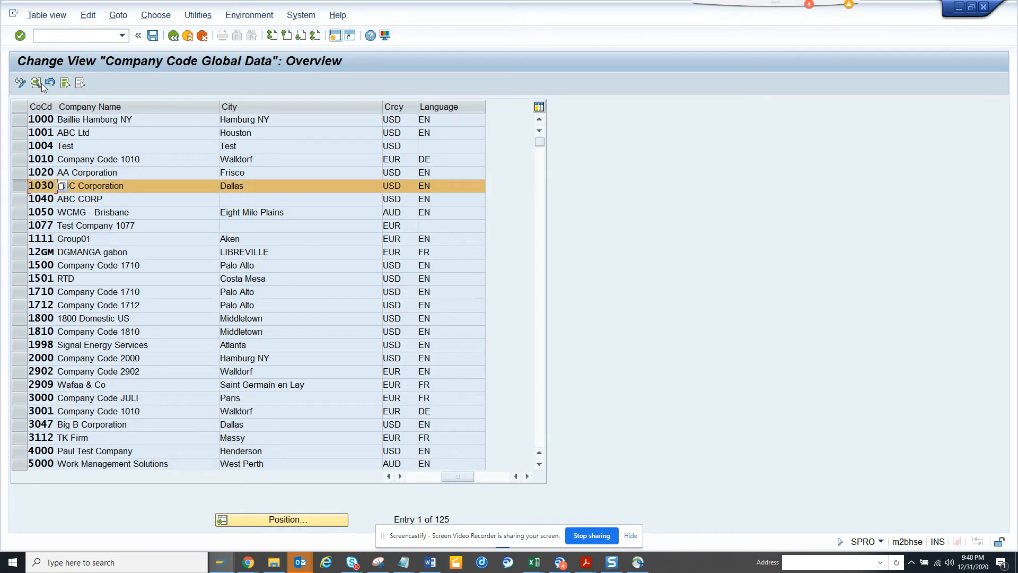
Open company code 1030's details, check the country key list, and return to change mode.
{"action": "left_click", "coordinate": [35, 82]}
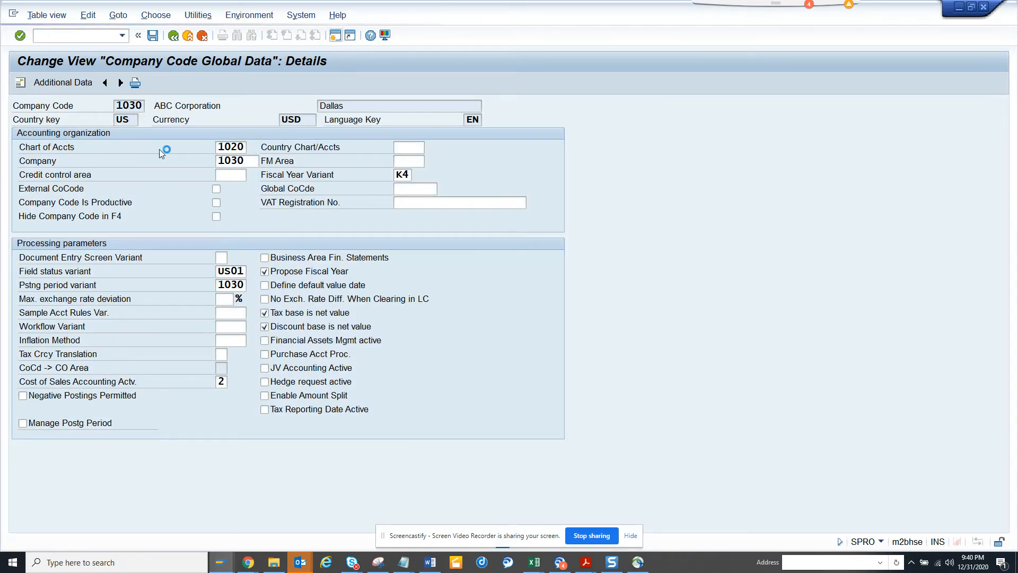
{"action": "left_click", "coordinate": [127, 119]}
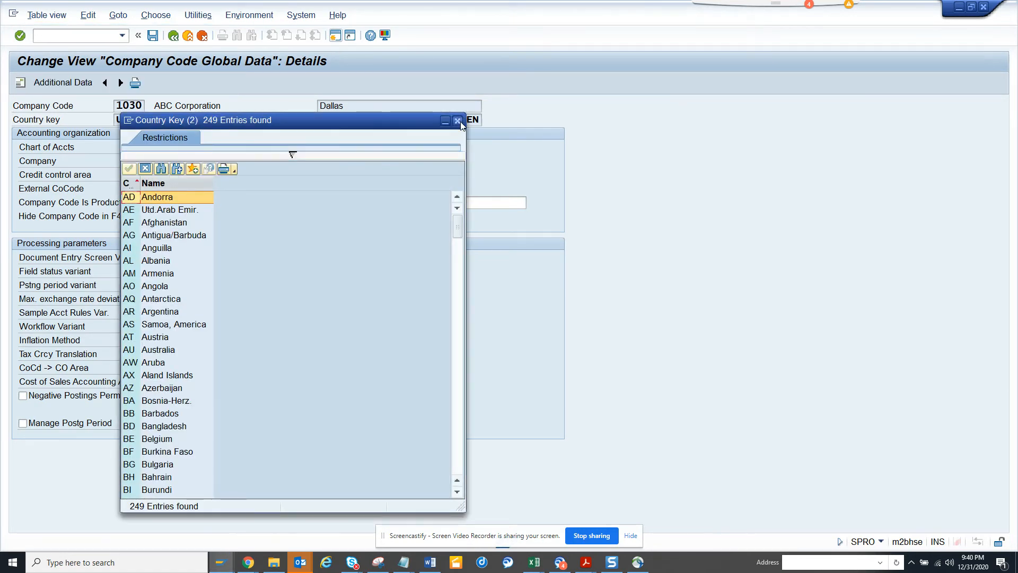
{"action": "left_click", "coordinate": [457, 121]}
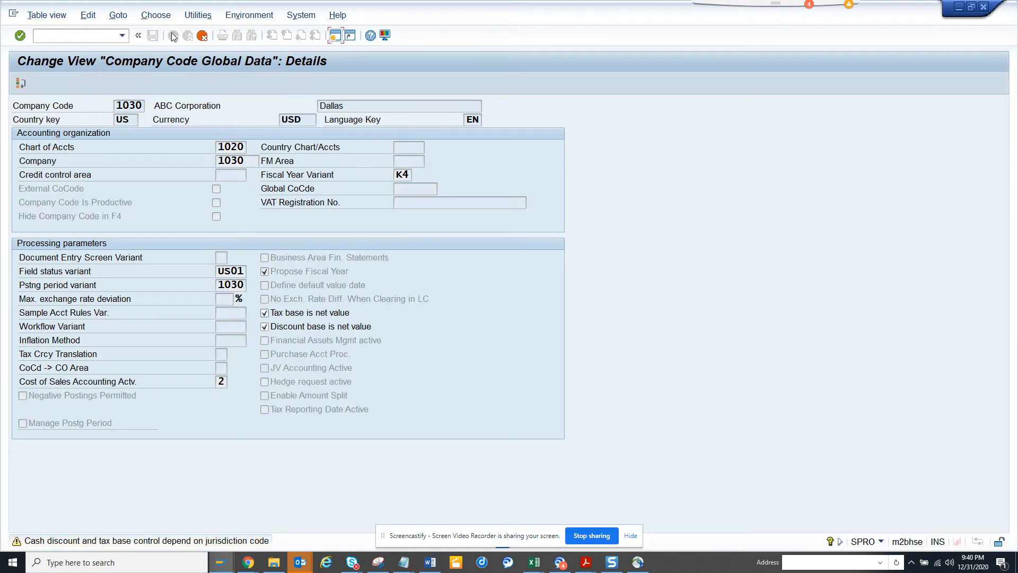
{"action": "left_click", "coordinate": [138, 36]}
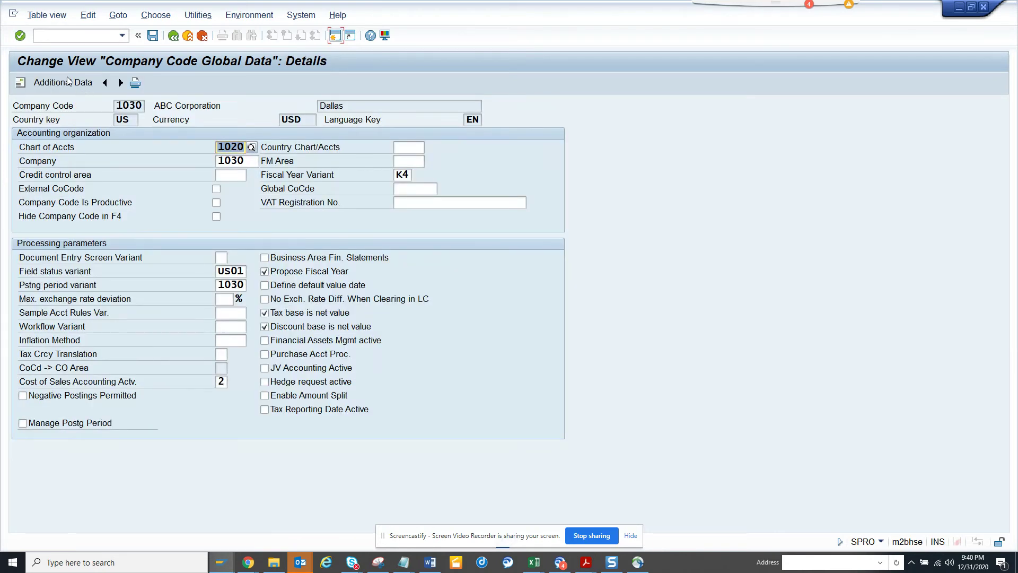
Show the additional data parameters for company code 1030.
{"action": "left_click", "coordinate": [63, 83]}
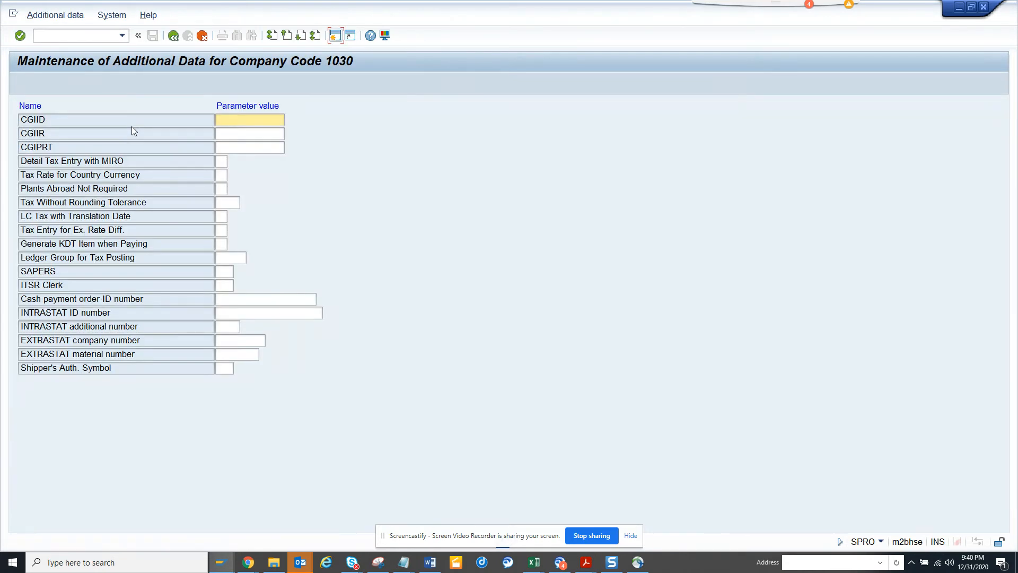
{"action": "mouse_move", "coordinate": [244, 168]}
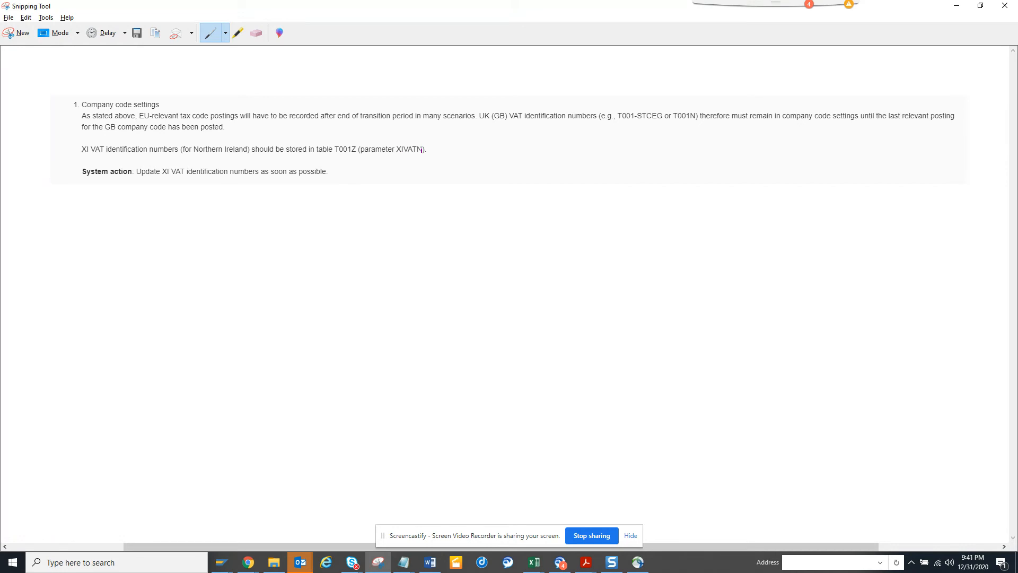
Switch to the SAP SM30 session with view V_T001I entered.
{"action": "key", "text": "alt+tab"}
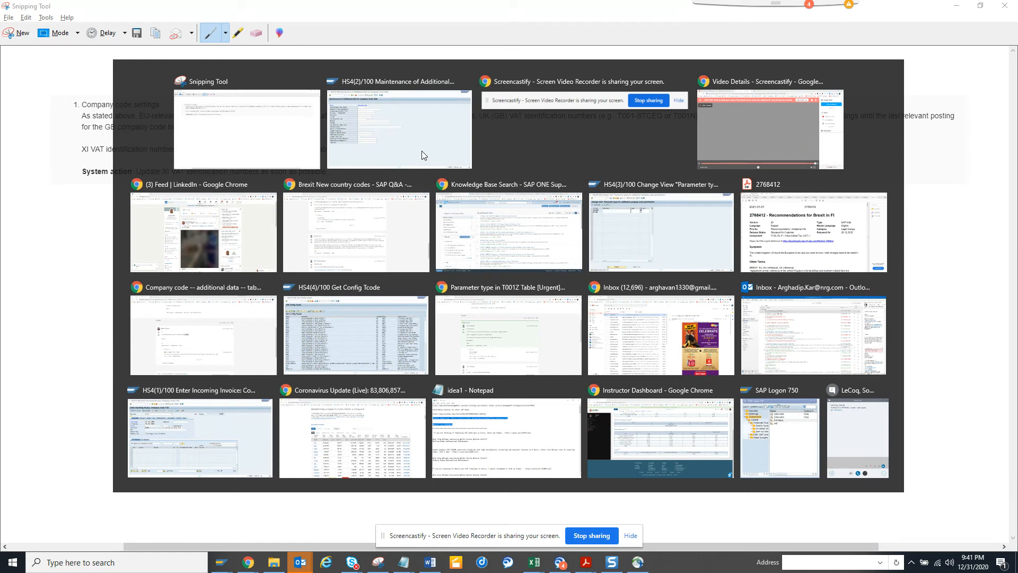
{"action": "left_click", "coordinate": [659, 231]}
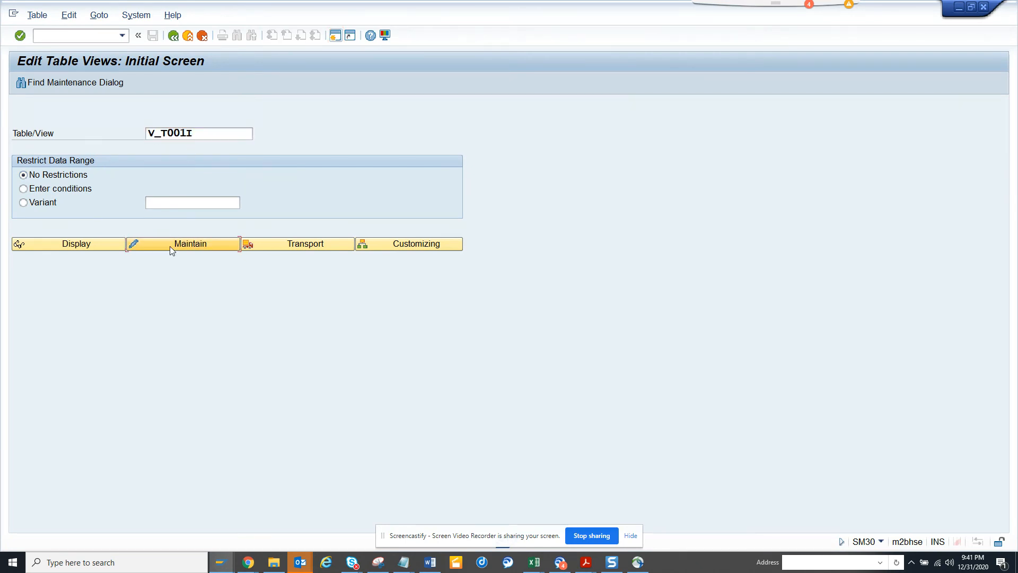
Open view V_T001I for maintenance, accepting the cross-client table warning.
{"action": "left_click", "coordinate": [183, 243]}
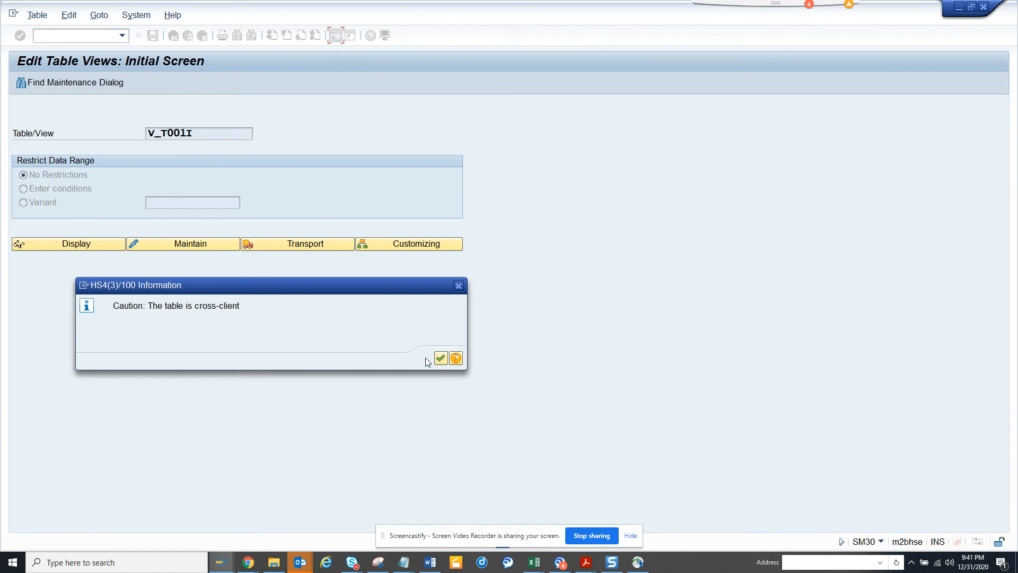
{"action": "left_click", "coordinate": [440, 358]}
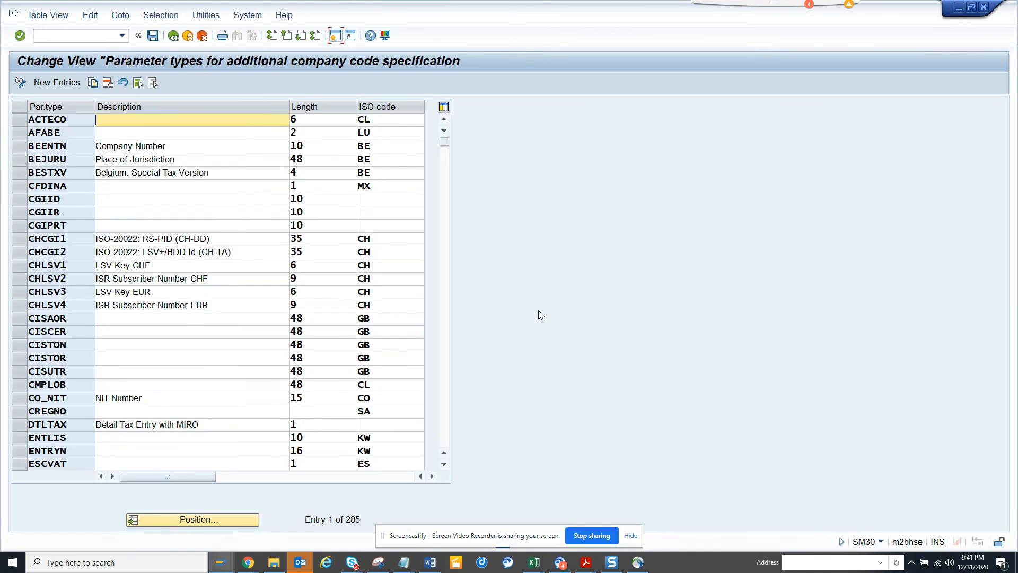